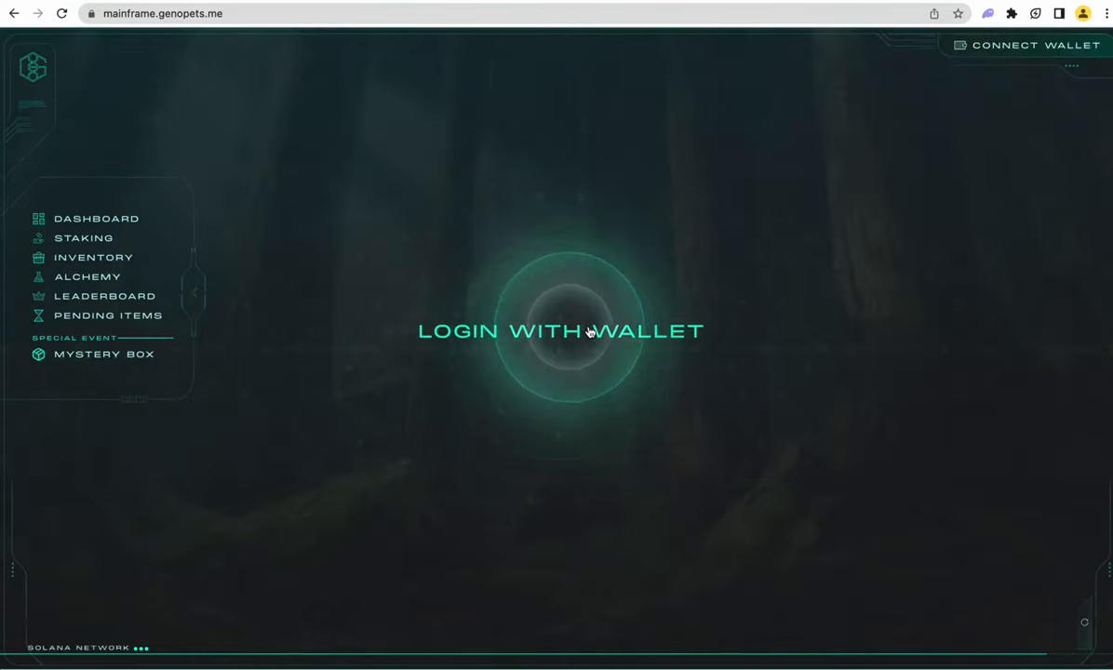
Log in with the Phantom wallet and unlock it so the dashboard shows token balances
{"action": "left_click", "coordinate": [560, 331]}
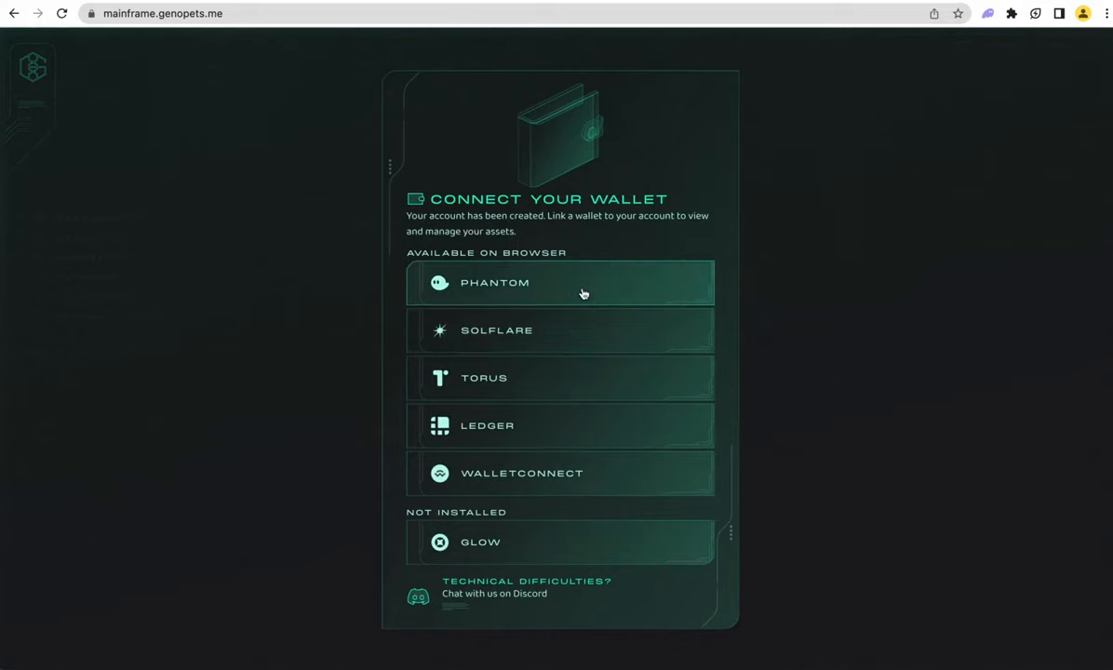
{"action": "left_click", "coordinate": [561, 283]}
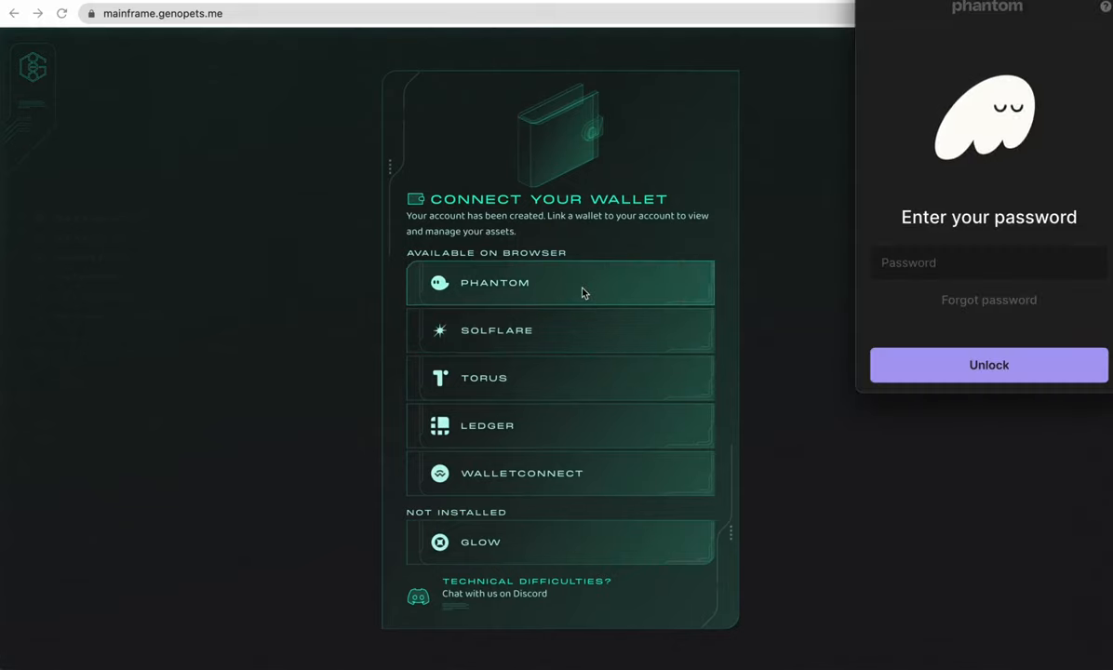
{"action": "left_click", "coordinate": [988, 363]}
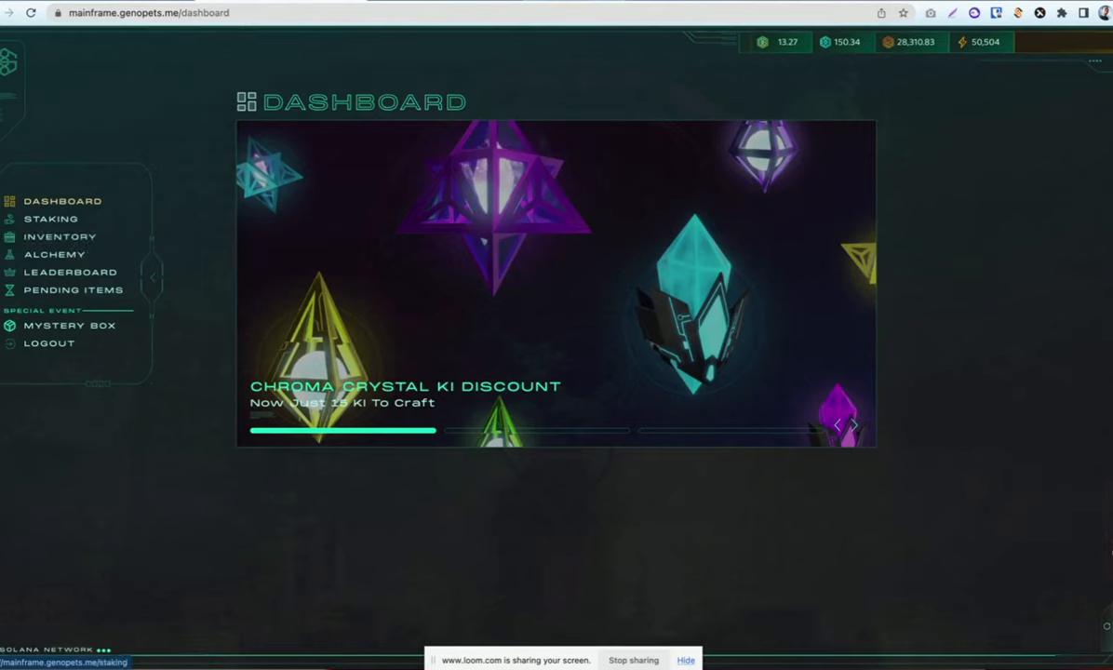
Start connecting the Xverse Wallet from the account menu and unlock Xverse
{"action": "left_click", "coordinate": [1094, 59]}
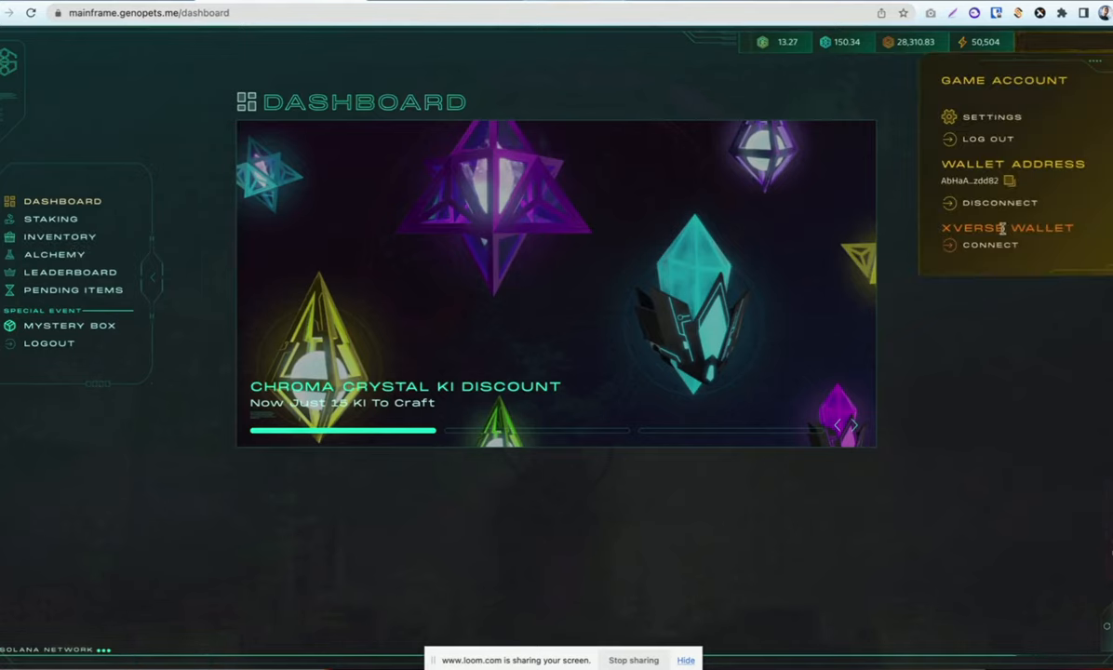
{"action": "left_click", "coordinate": [990, 246]}
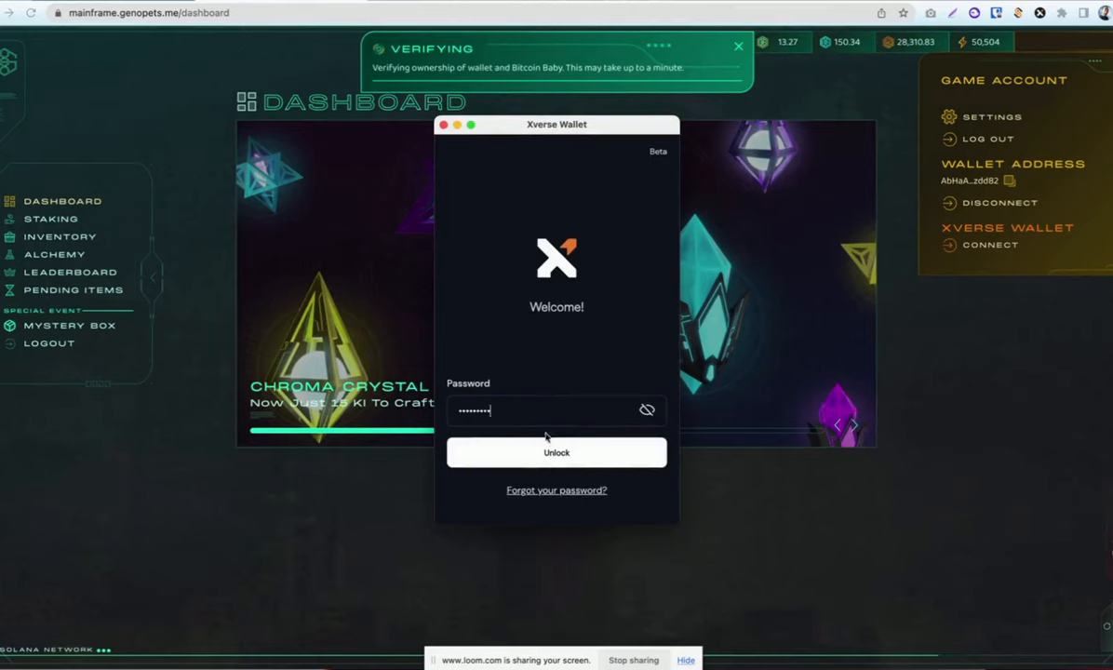
{"action": "left_click", "coordinate": [556, 453]}
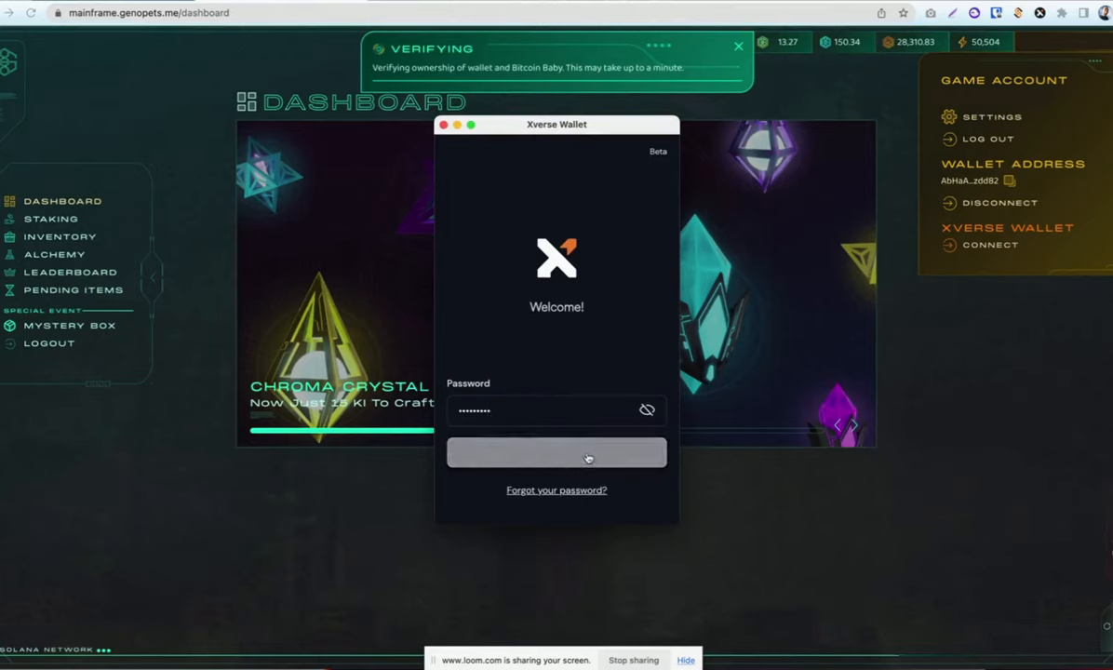
{"action": "left_click", "coordinate": [556, 452]}
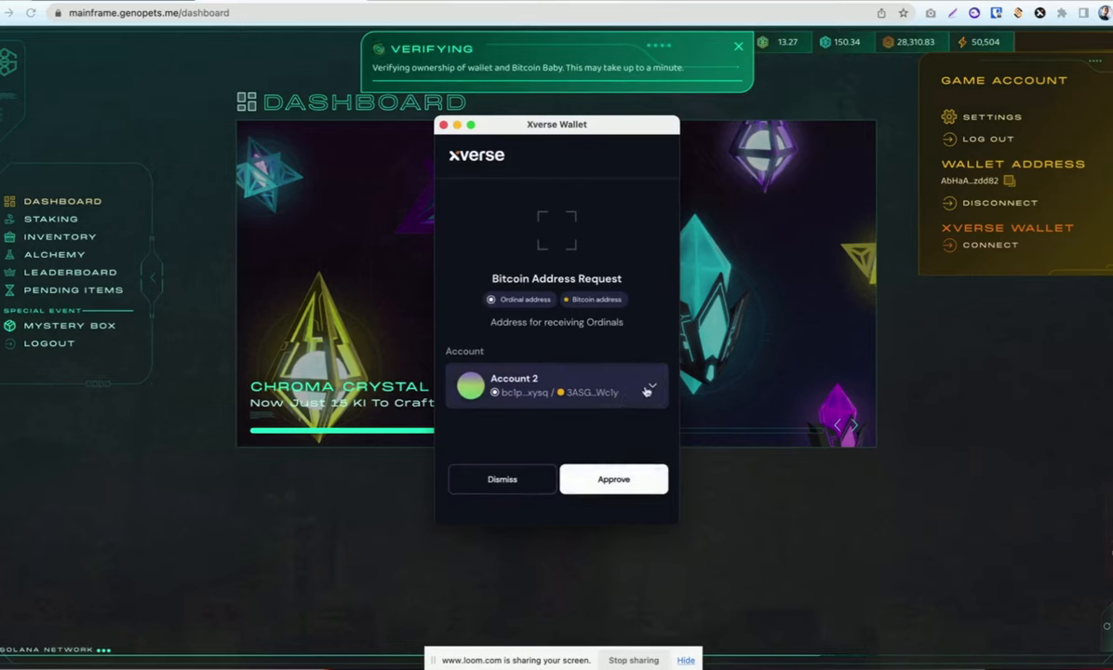
Share Account 1's ordinals address and sign the Bitcoin Baby ownership verification message
{"action": "left_click", "coordinate": [650, 385]}
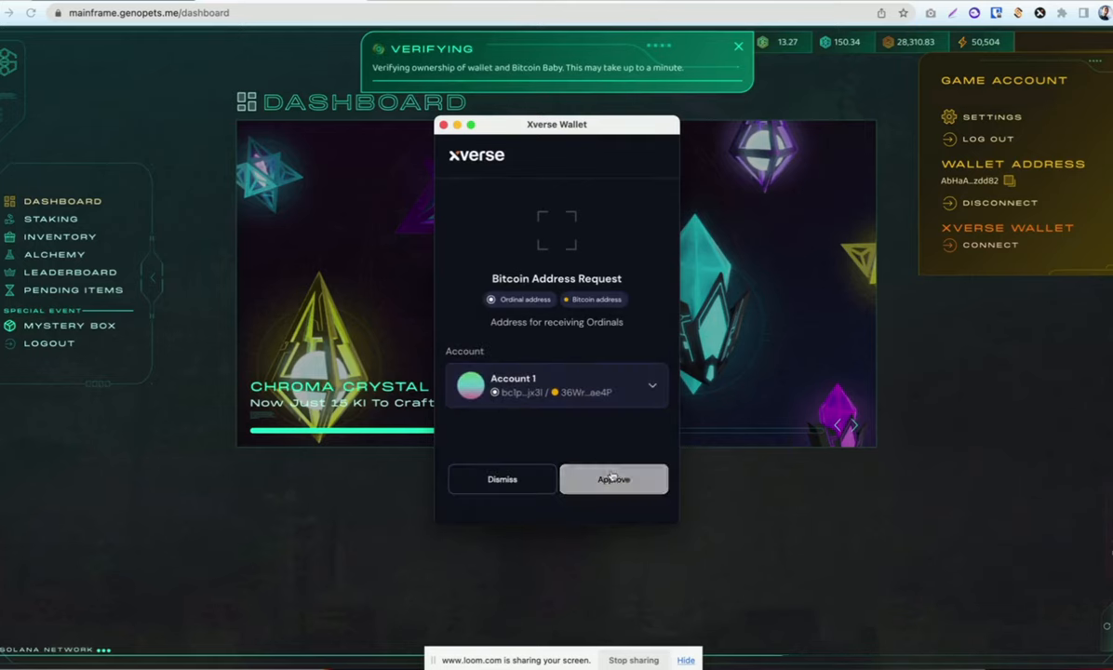
{"action": "left_click", "coordinate": [615, 479]}
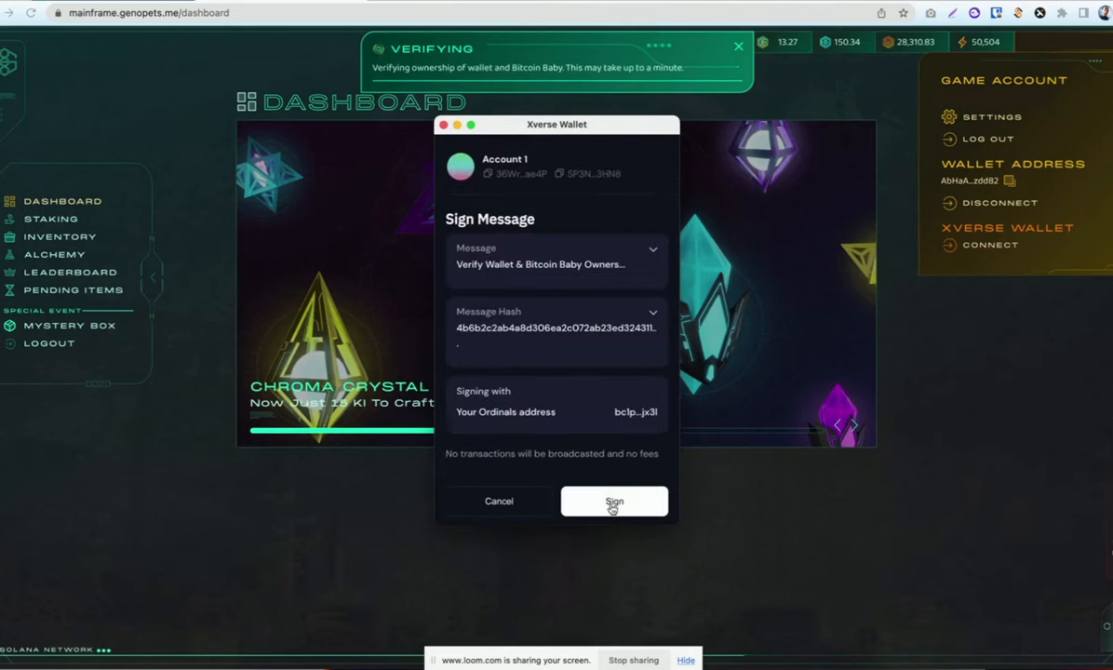
{"action": "left_click", "coordinate": [614, 501]}
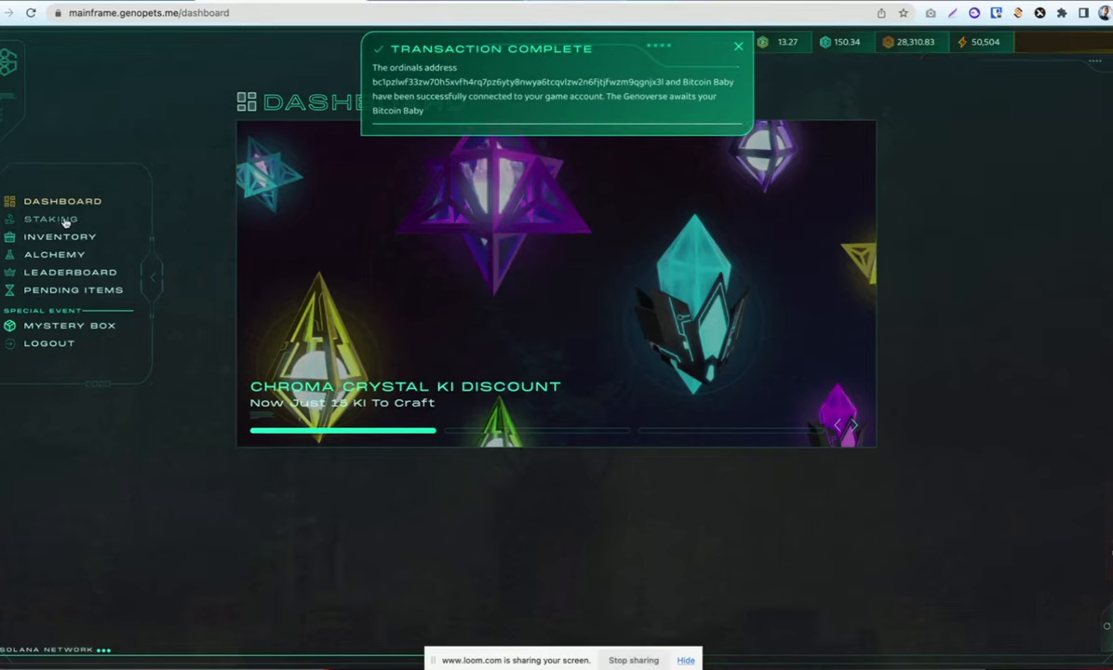
Show Bitcoin Baby #295's detail page with its attributes, augments and colors from Inventory
{"action": "left_click", "coordinate": [59, 236]}
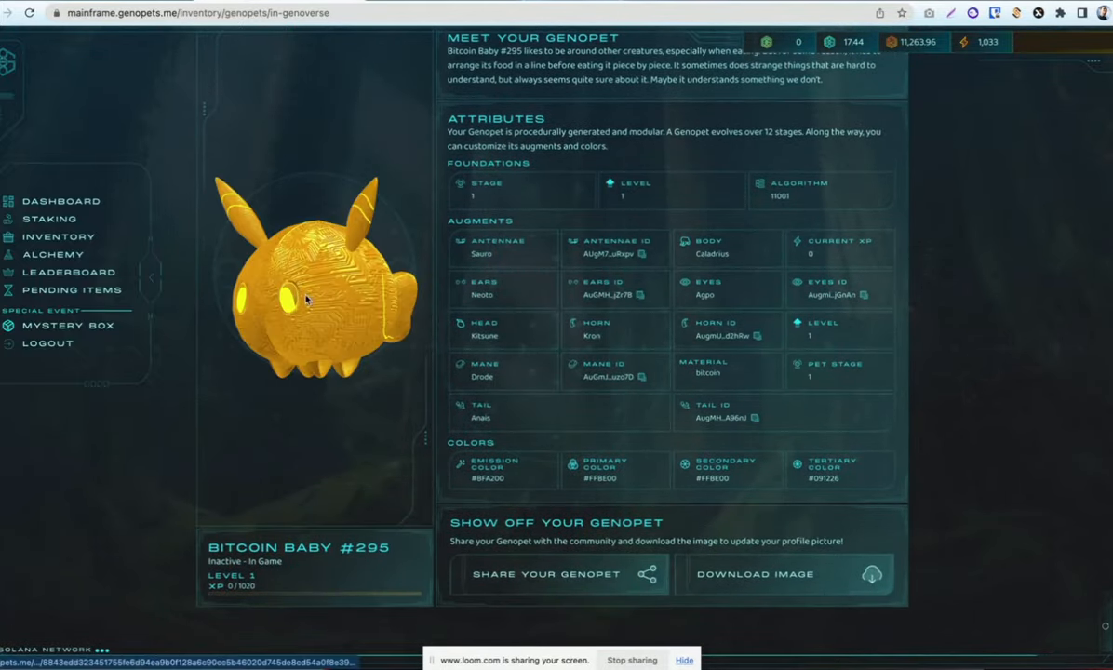
{"action": "mouse_move", "coordinate": [423, 352]}
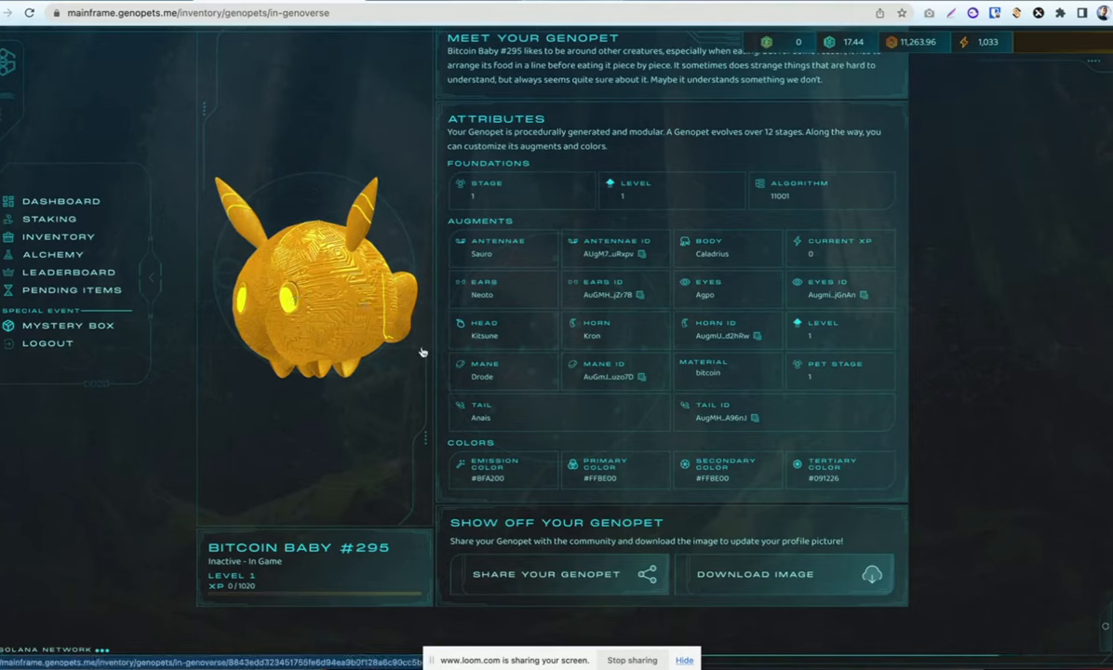
{"action": "mouse_move", "coordinate": [796, 299]}
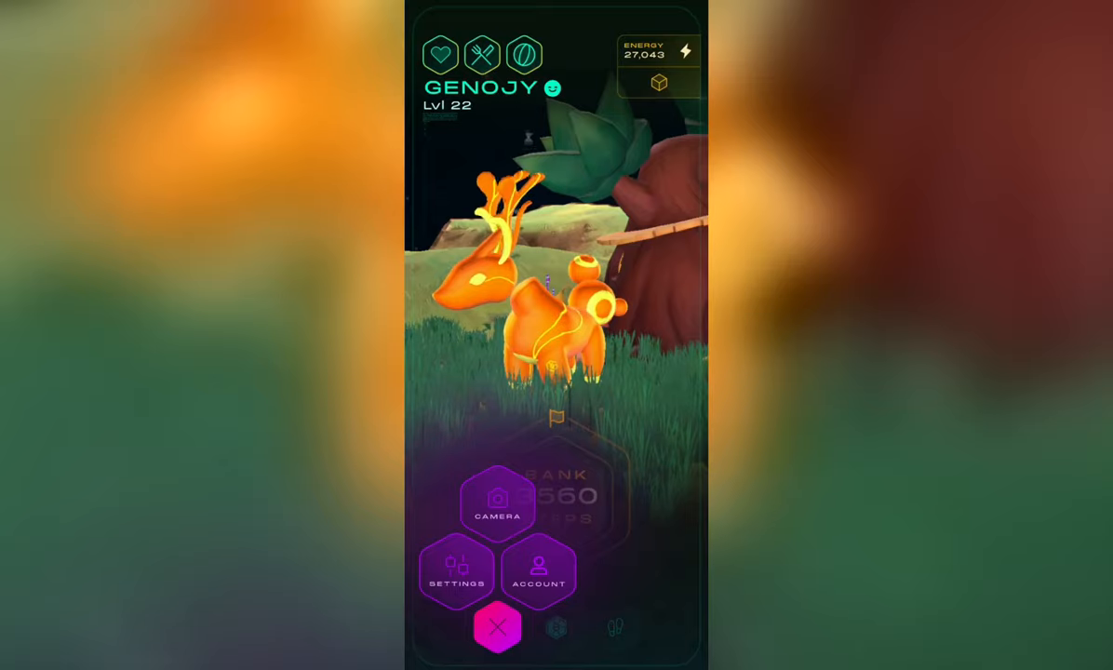
Activate Bitcoin Baby #295 as the active pet, confirming it replaces GenoJY
{"action": "left_click", "coordinate": [536, 574]}
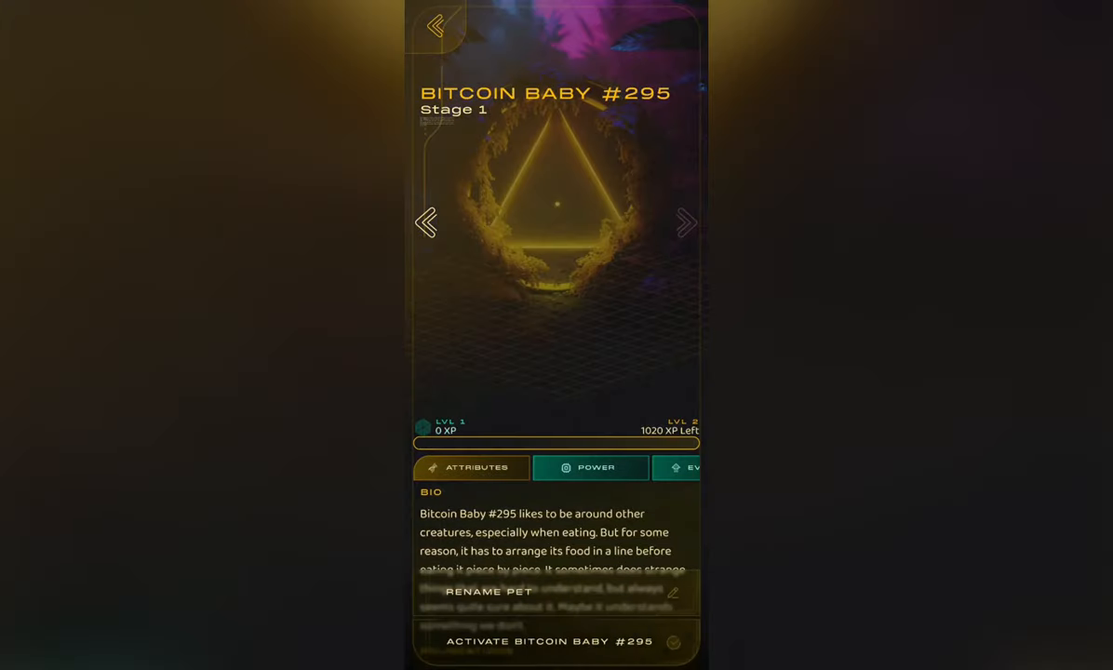
{"action": "left_click", "coordinate": [551, 641]}
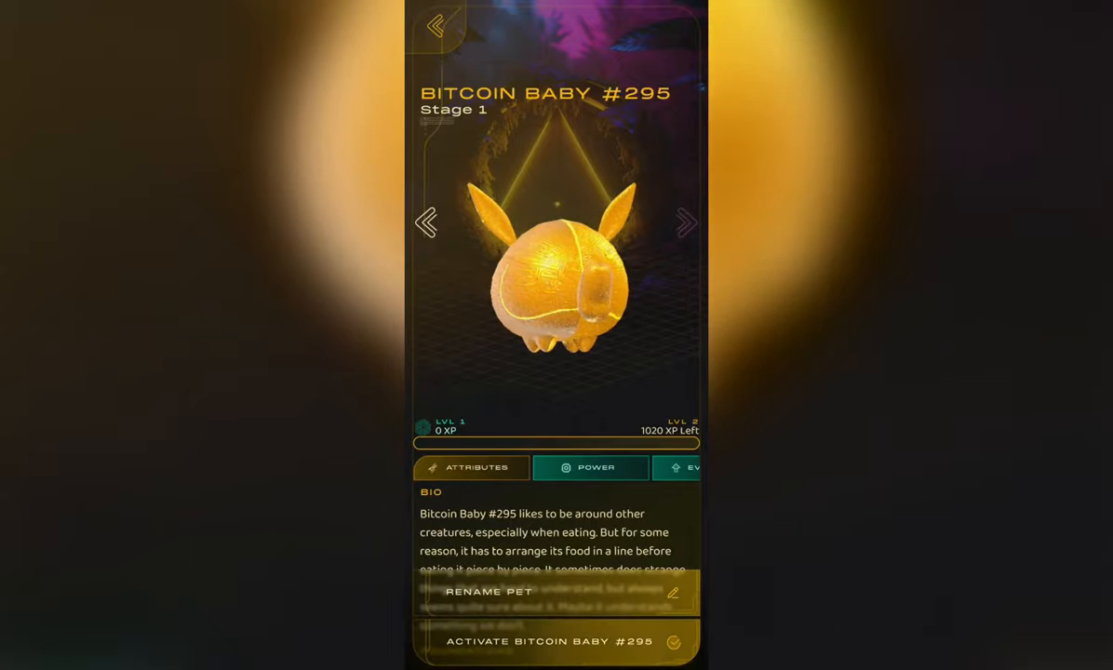
{"action": "left_click", "coordinate": [554, 640]}
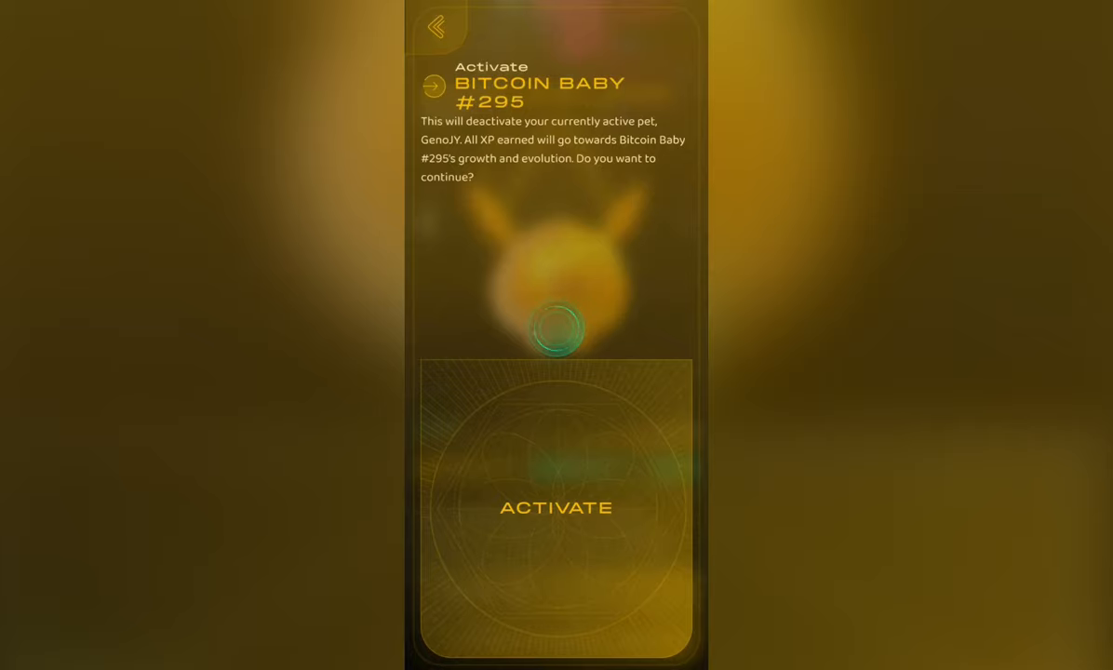
{"action": "left_click", "coordinate": [554, 506]}
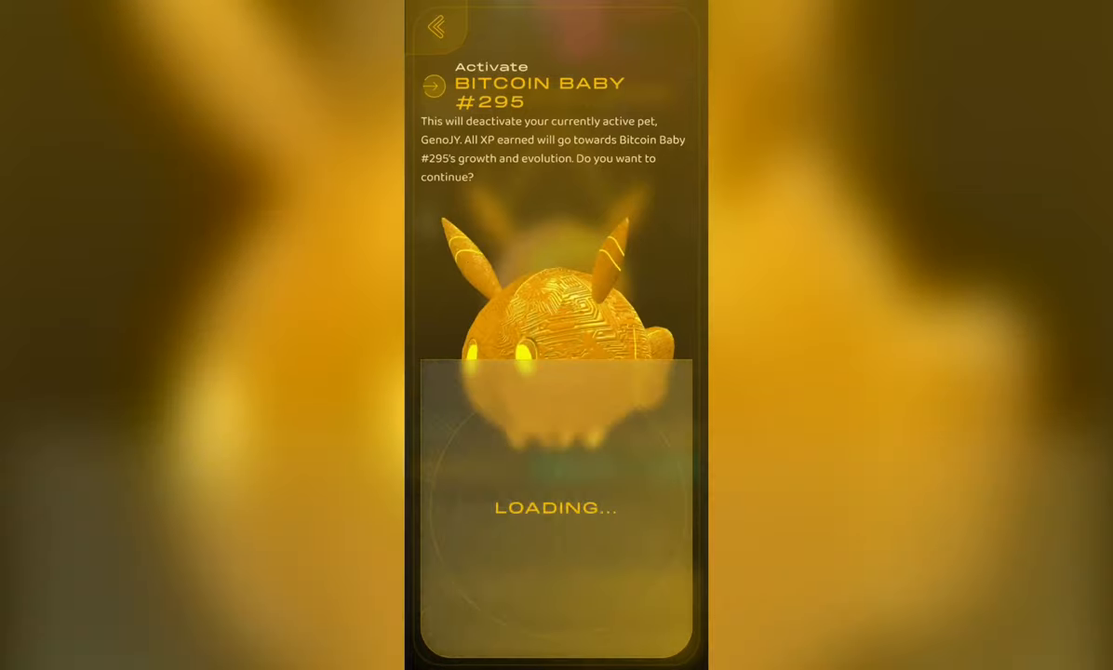